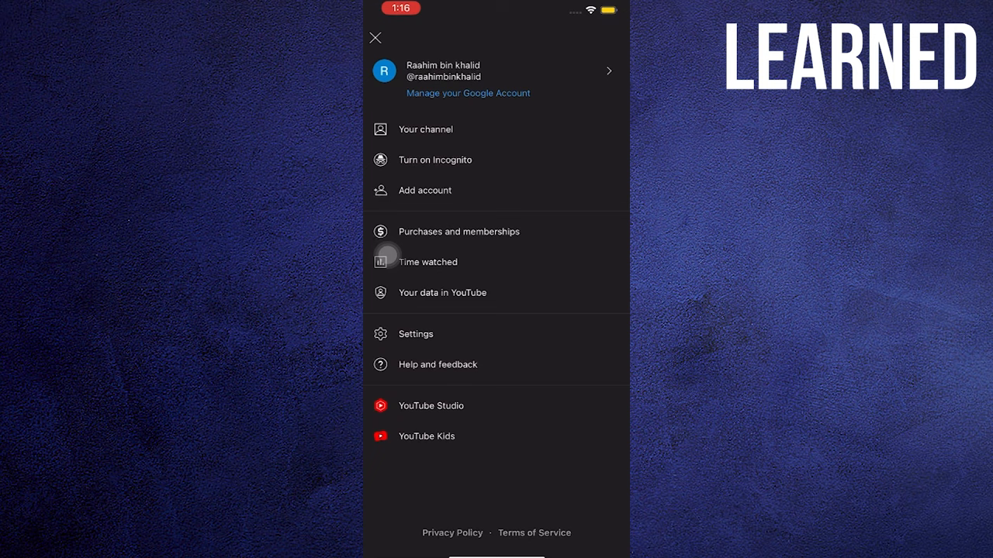
# - Open YouTube's General settings to check in-video info cards, then return home
pyautogui.click(415, 334)
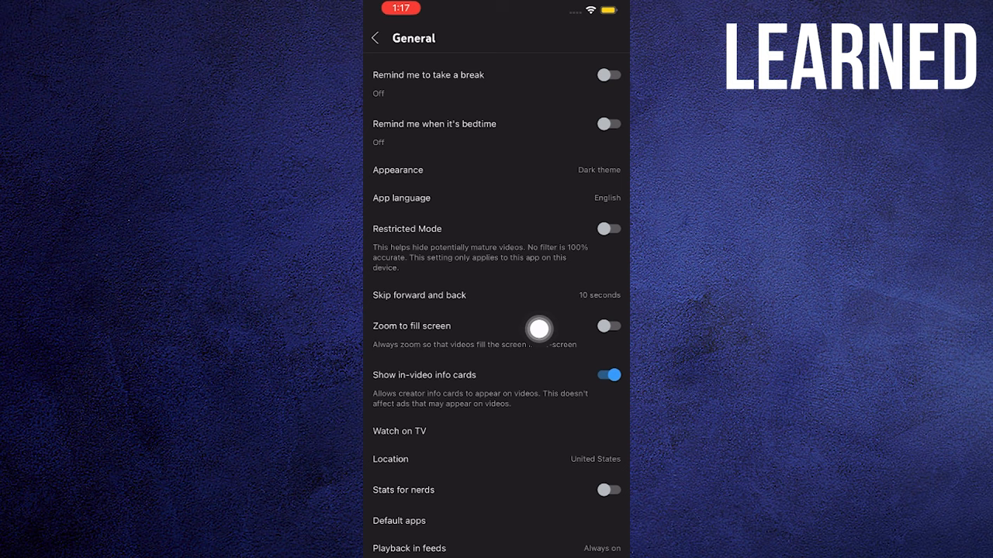
pyautogui.click(376, 37)
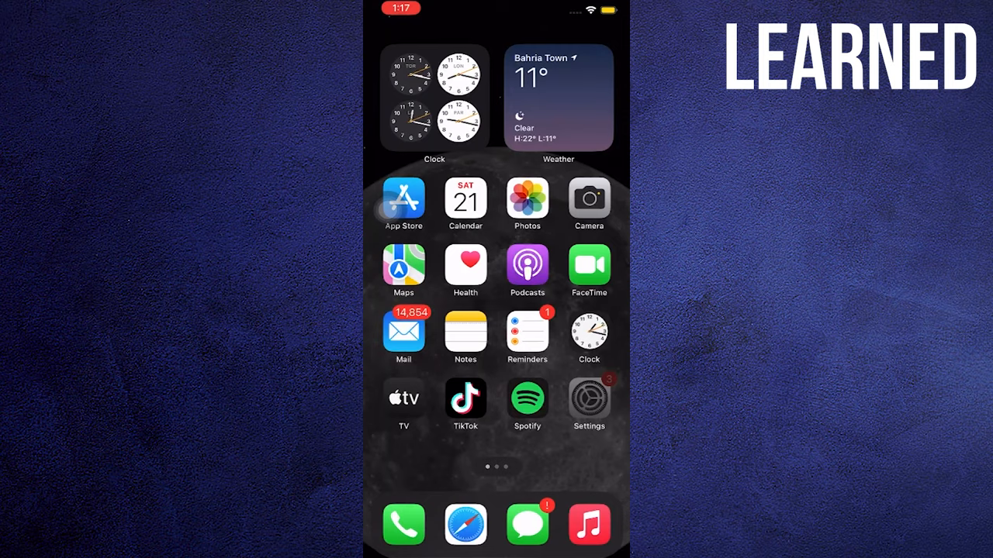
# - Open iOS Settings and go to the iPhone Storage per-app list
pyautogui.click(589, 398)
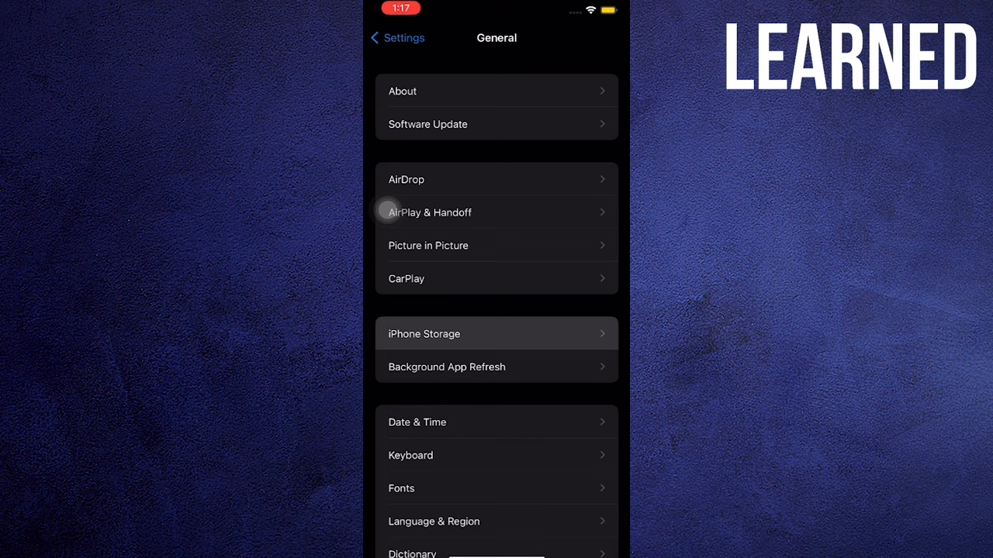
pyautogui.click(423, 333)
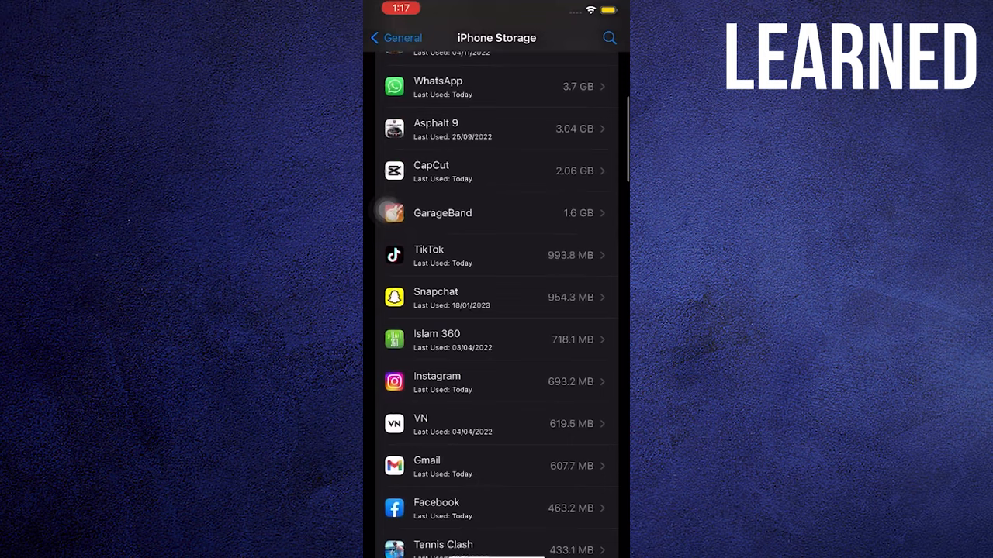